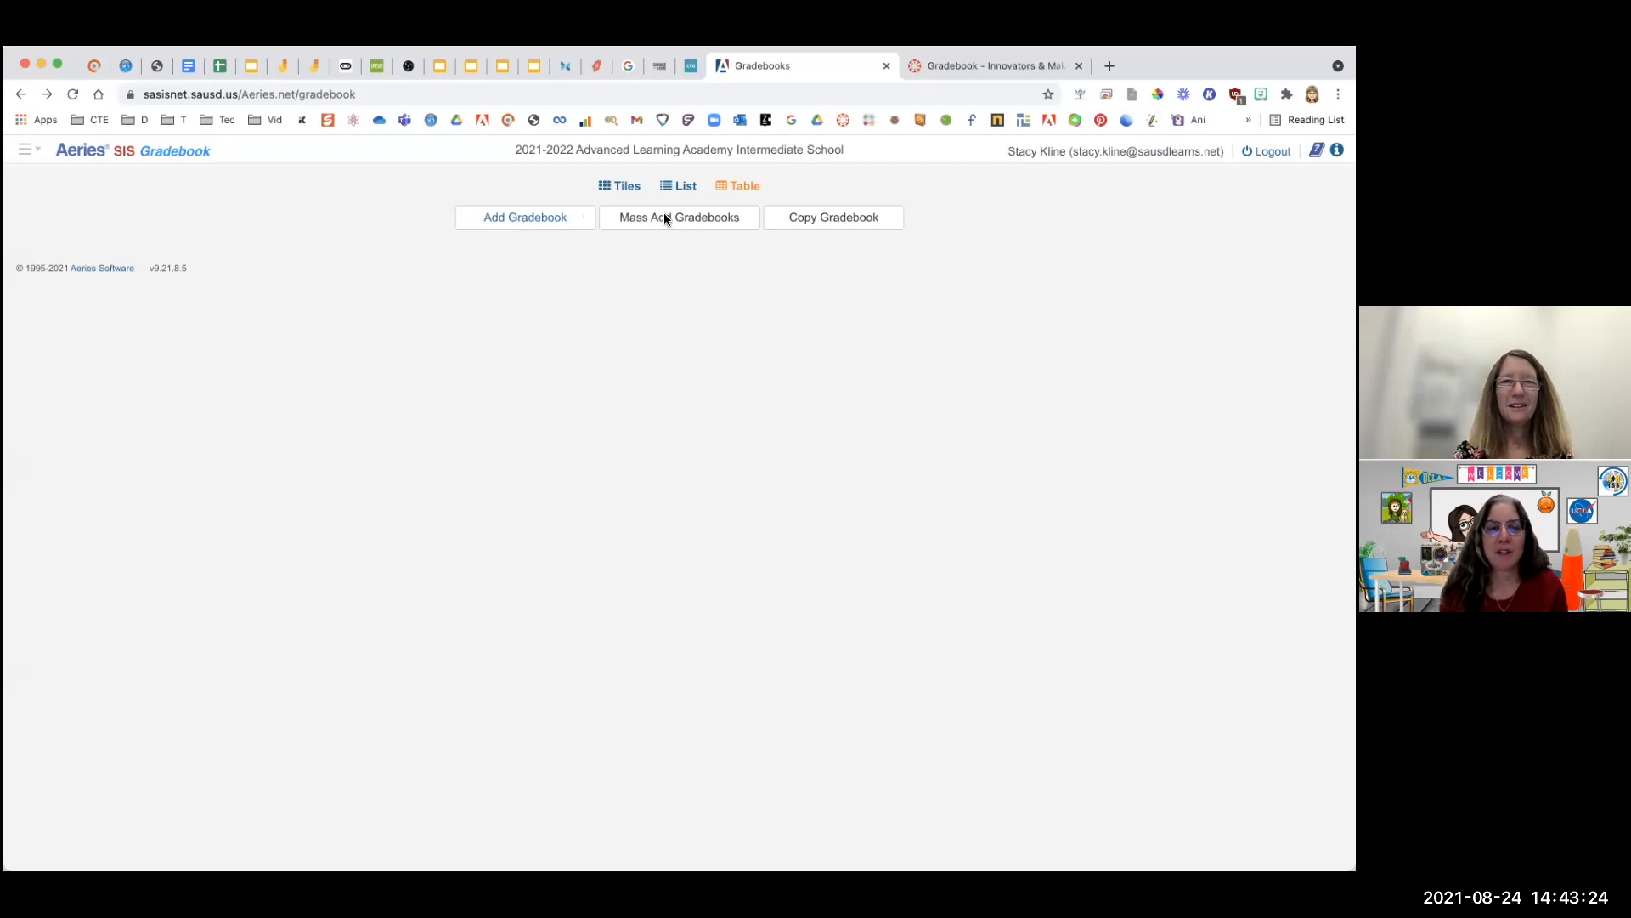
# Step: Start Mass Add Gradebooks and select Advisory 6-8 and the period 2 Innovators PLTW section
pyautogui.click(678, 216)
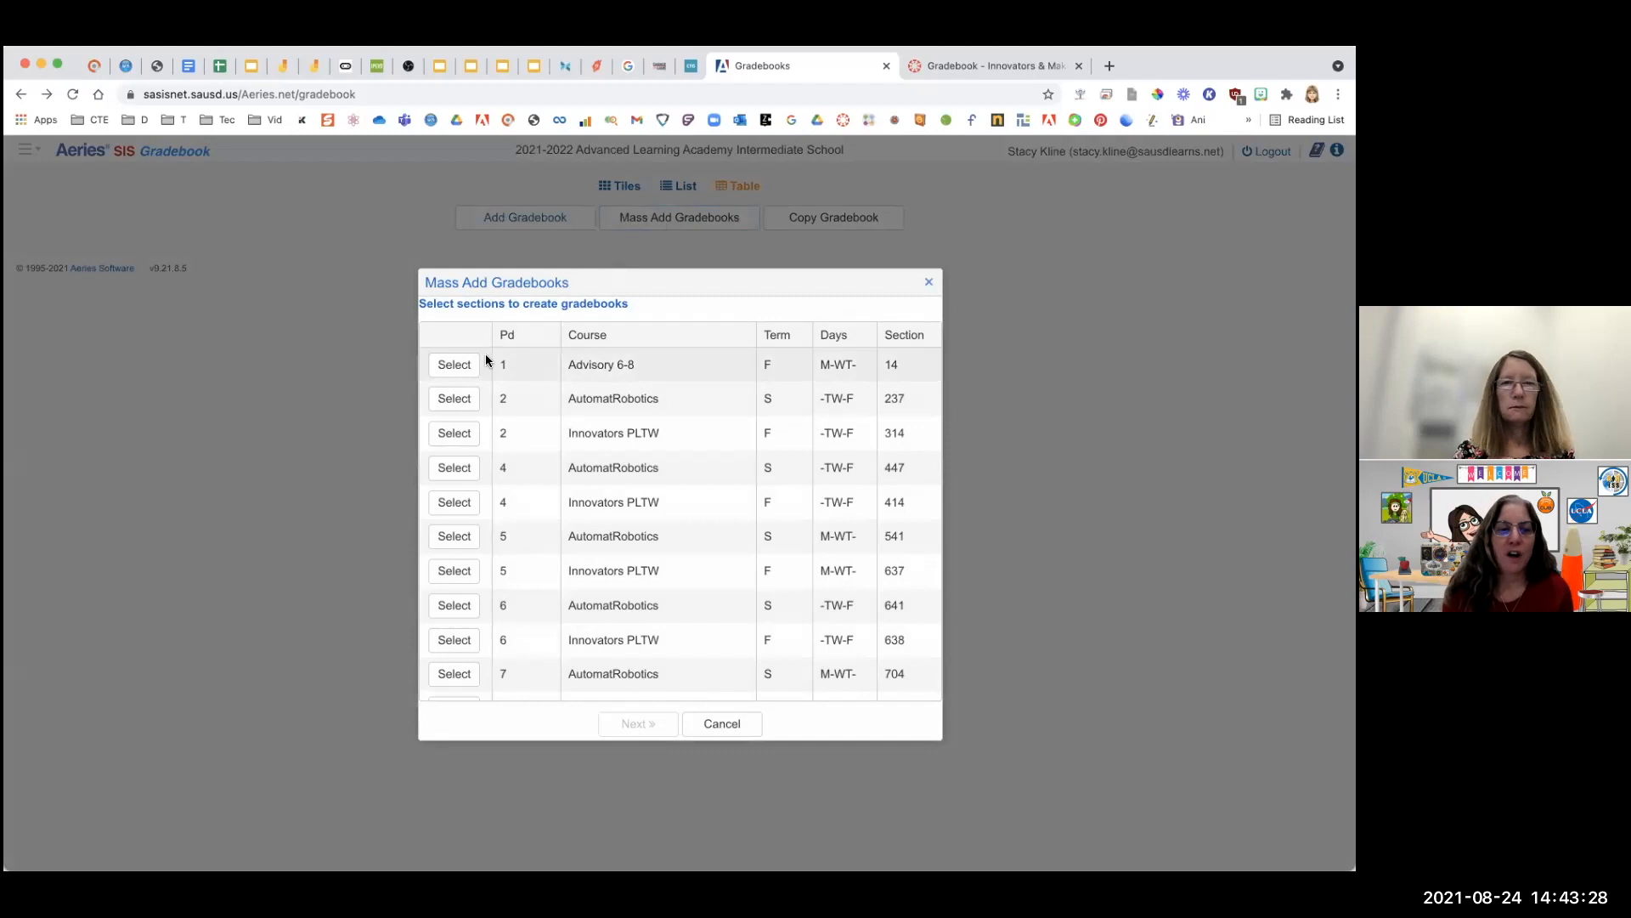
pyautogui.click(454, 364)
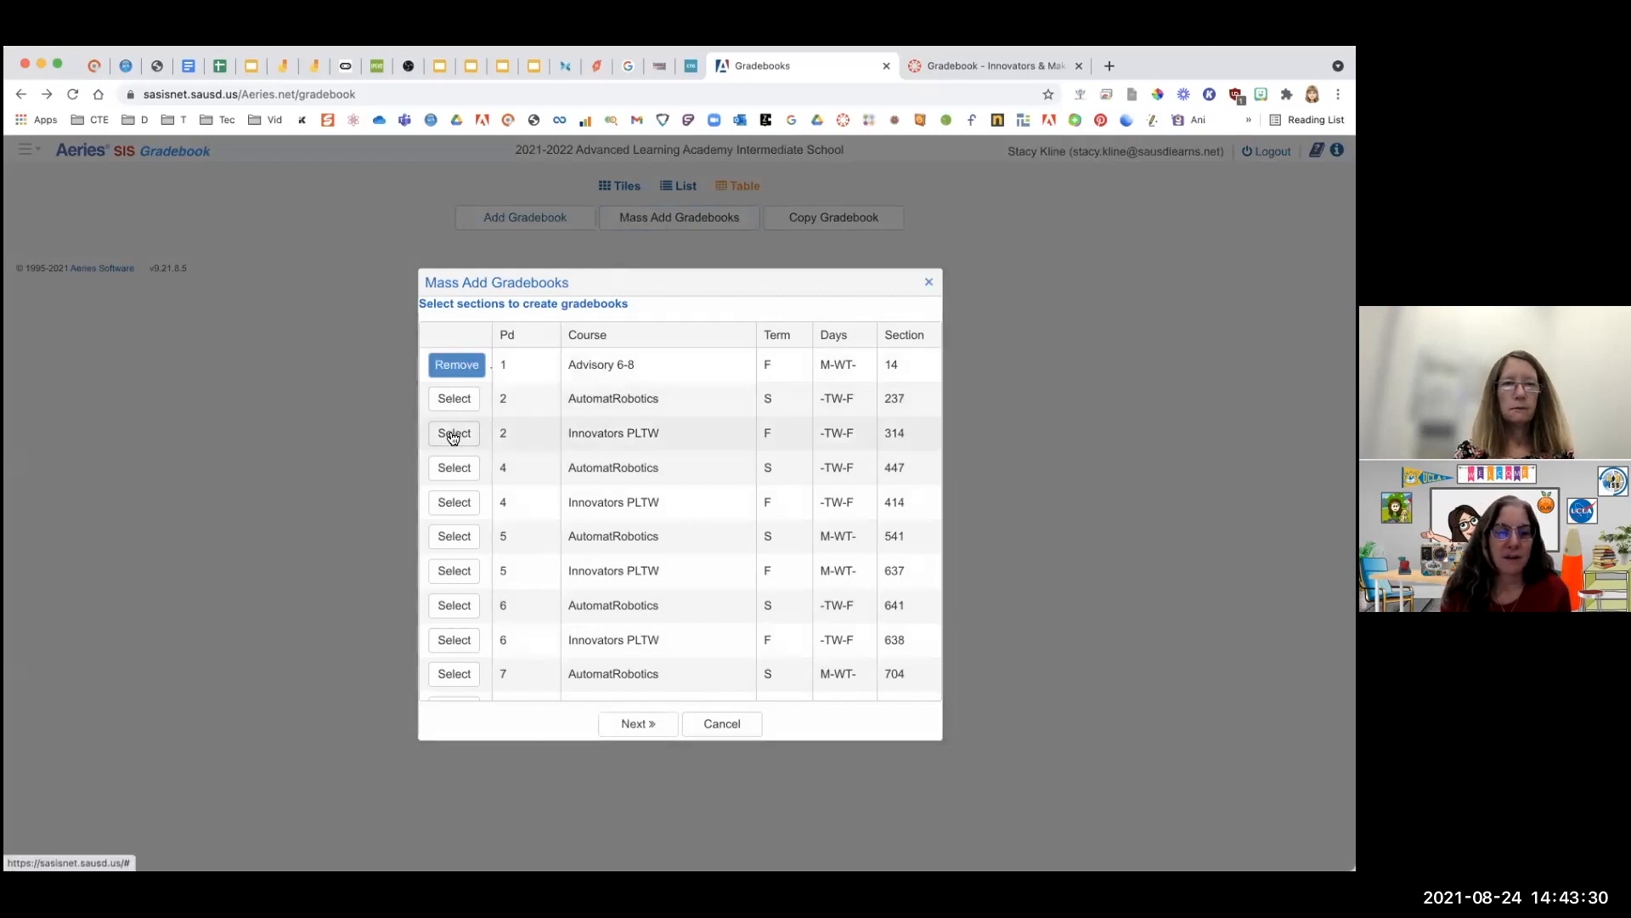
pyautogui.click(455, 571)
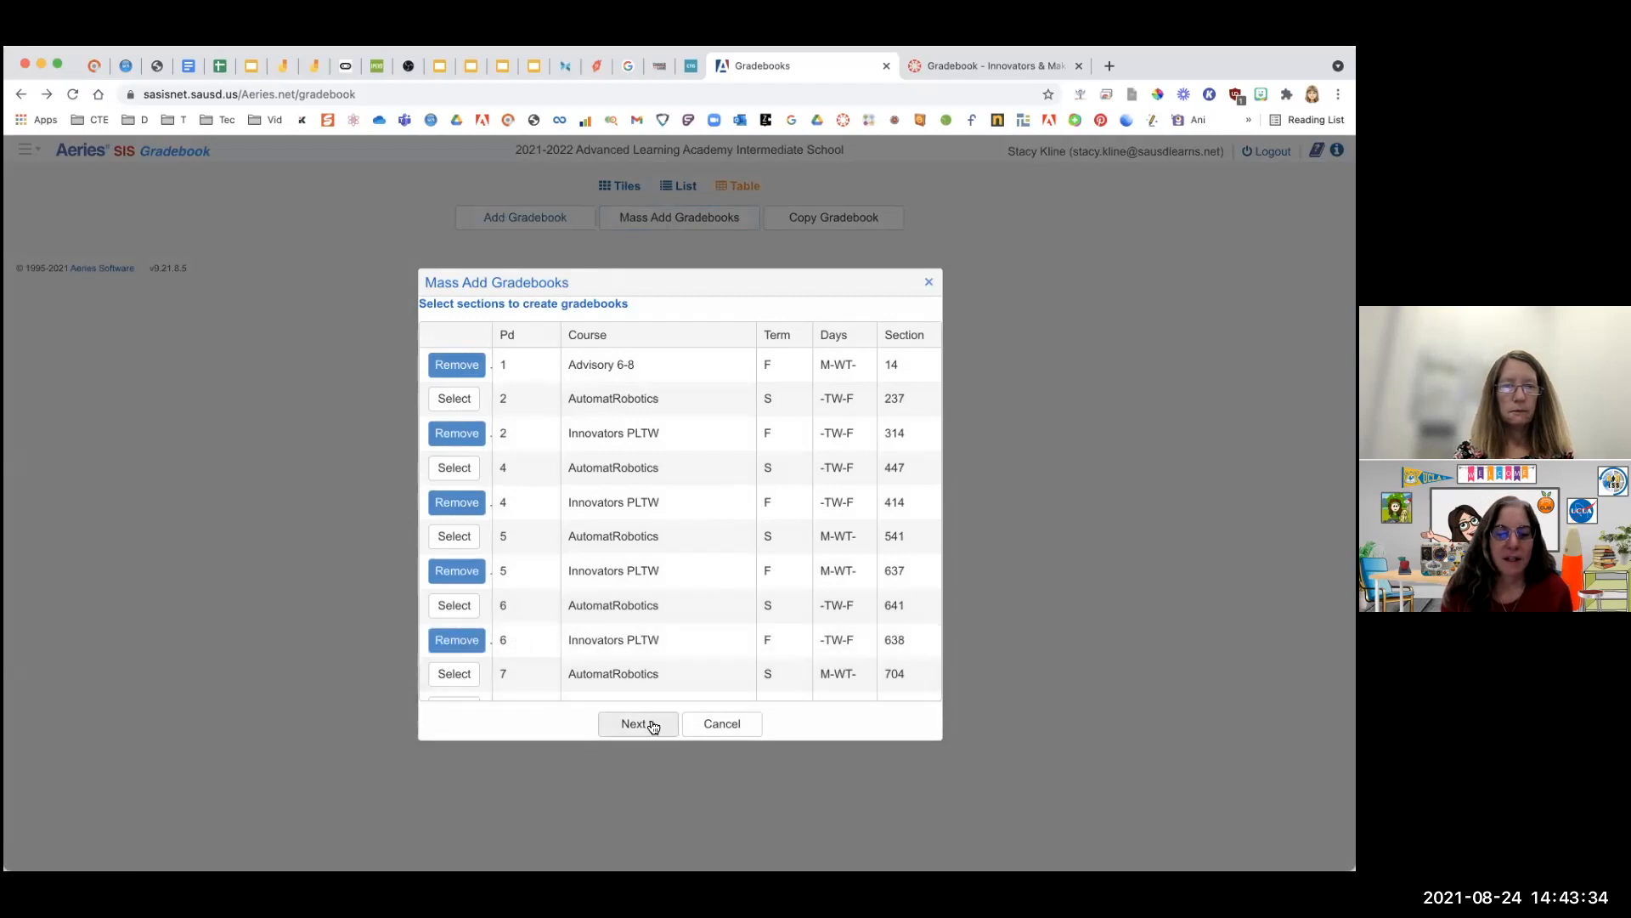
# Step: Assign the Fall term and create the five gradebooks for the selected sections
pyautogui.click(638, 724)
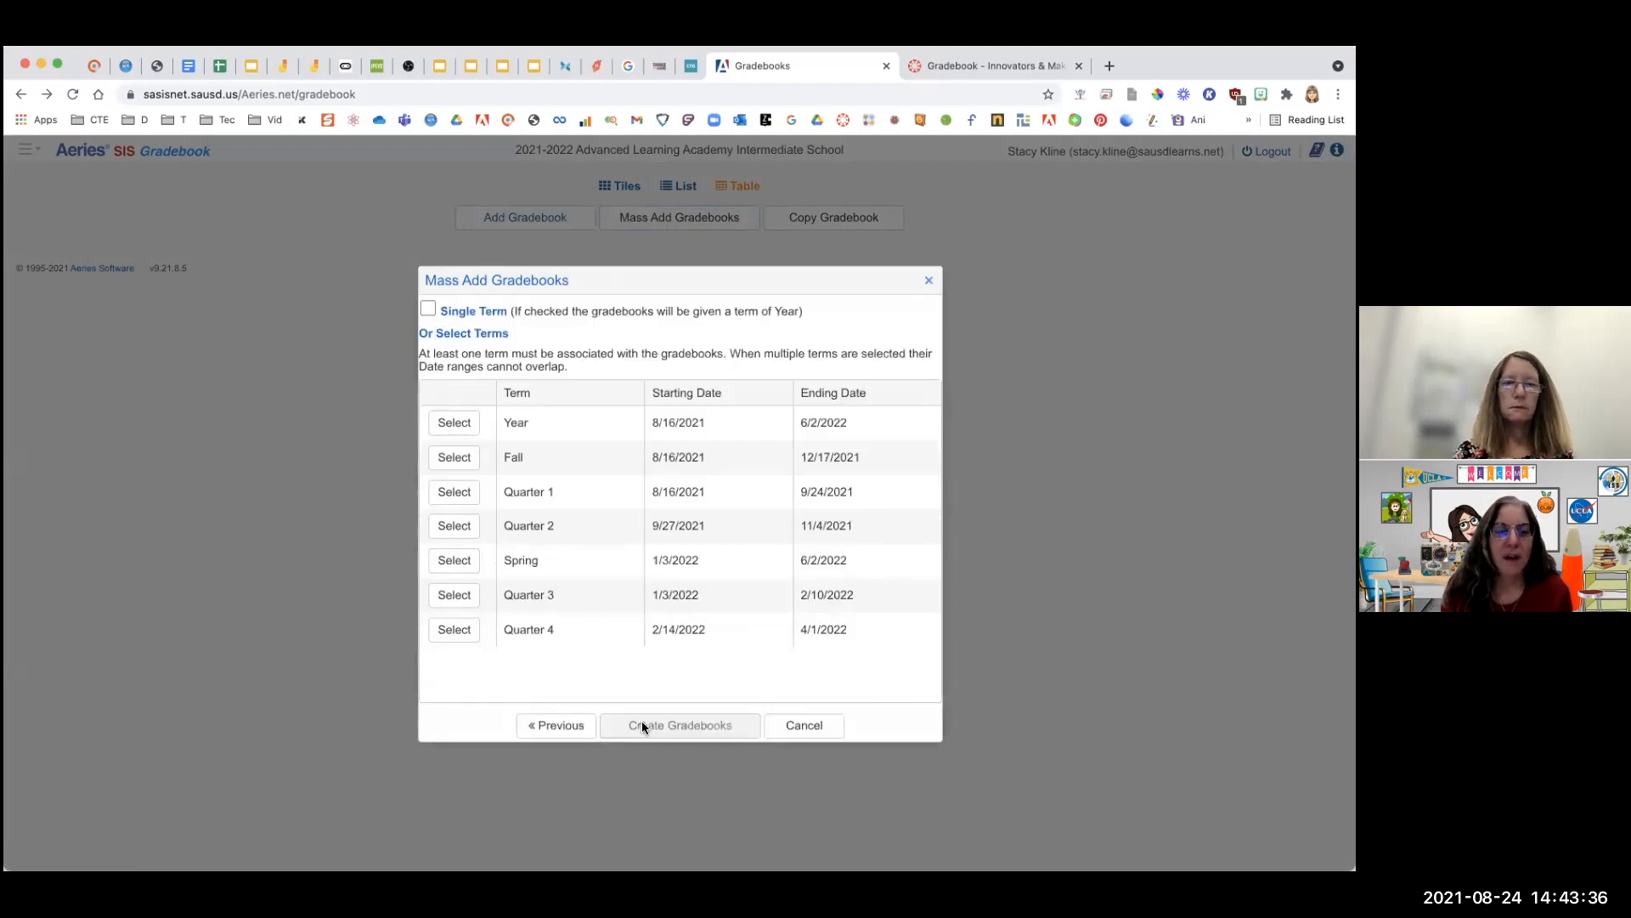
pyautogui.moveTo(454, 491)
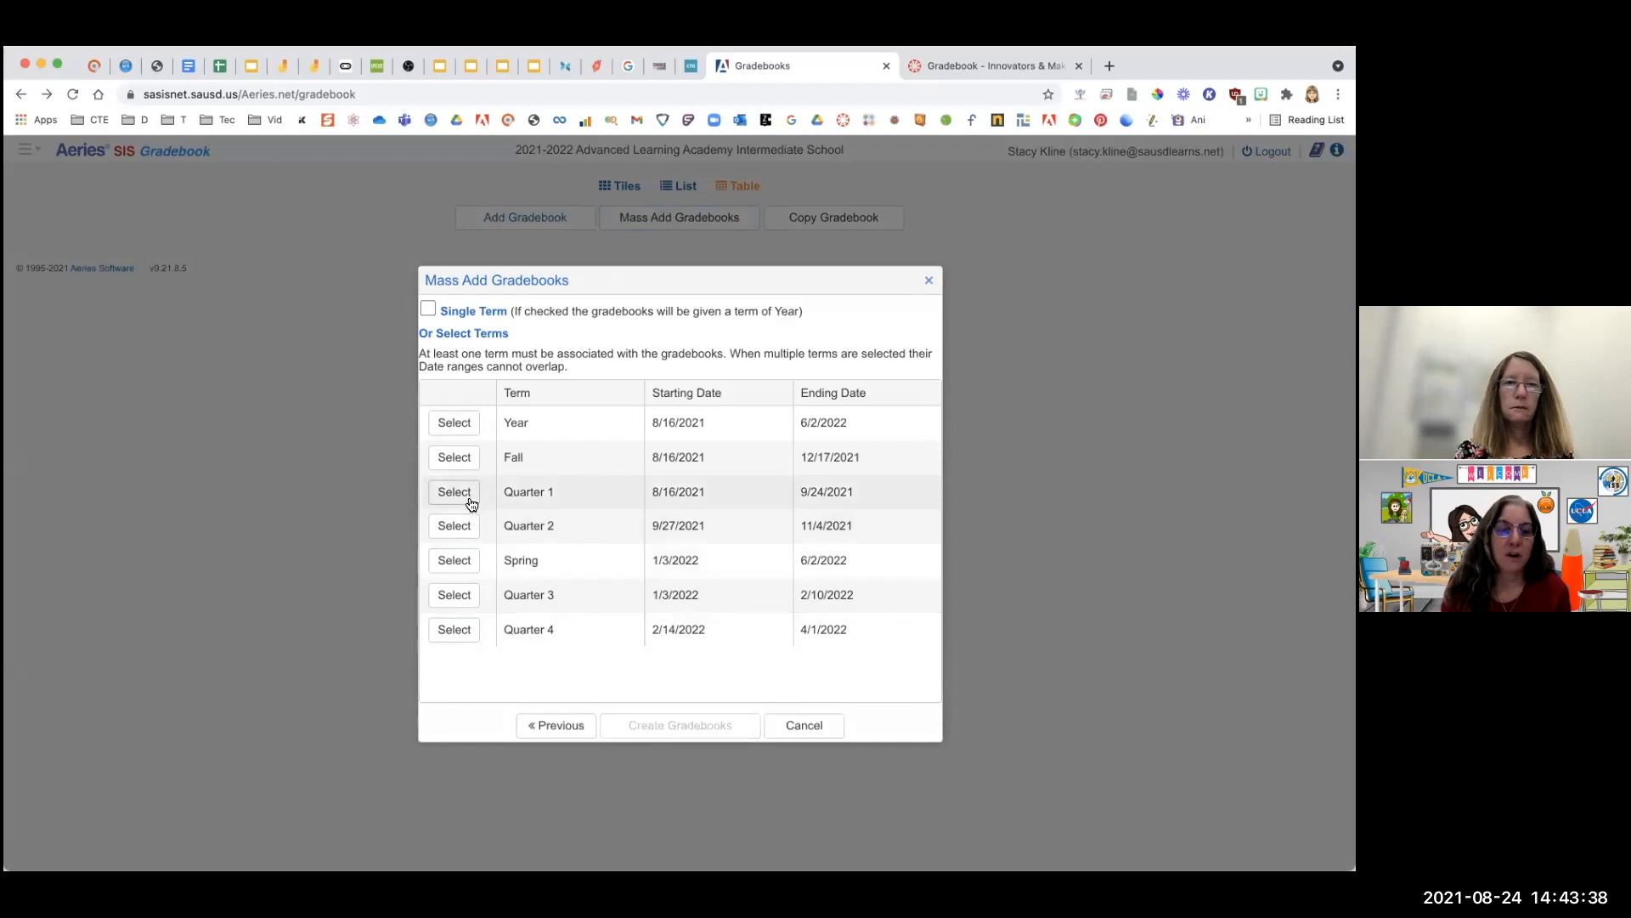
pyautogui.click(453, 457)
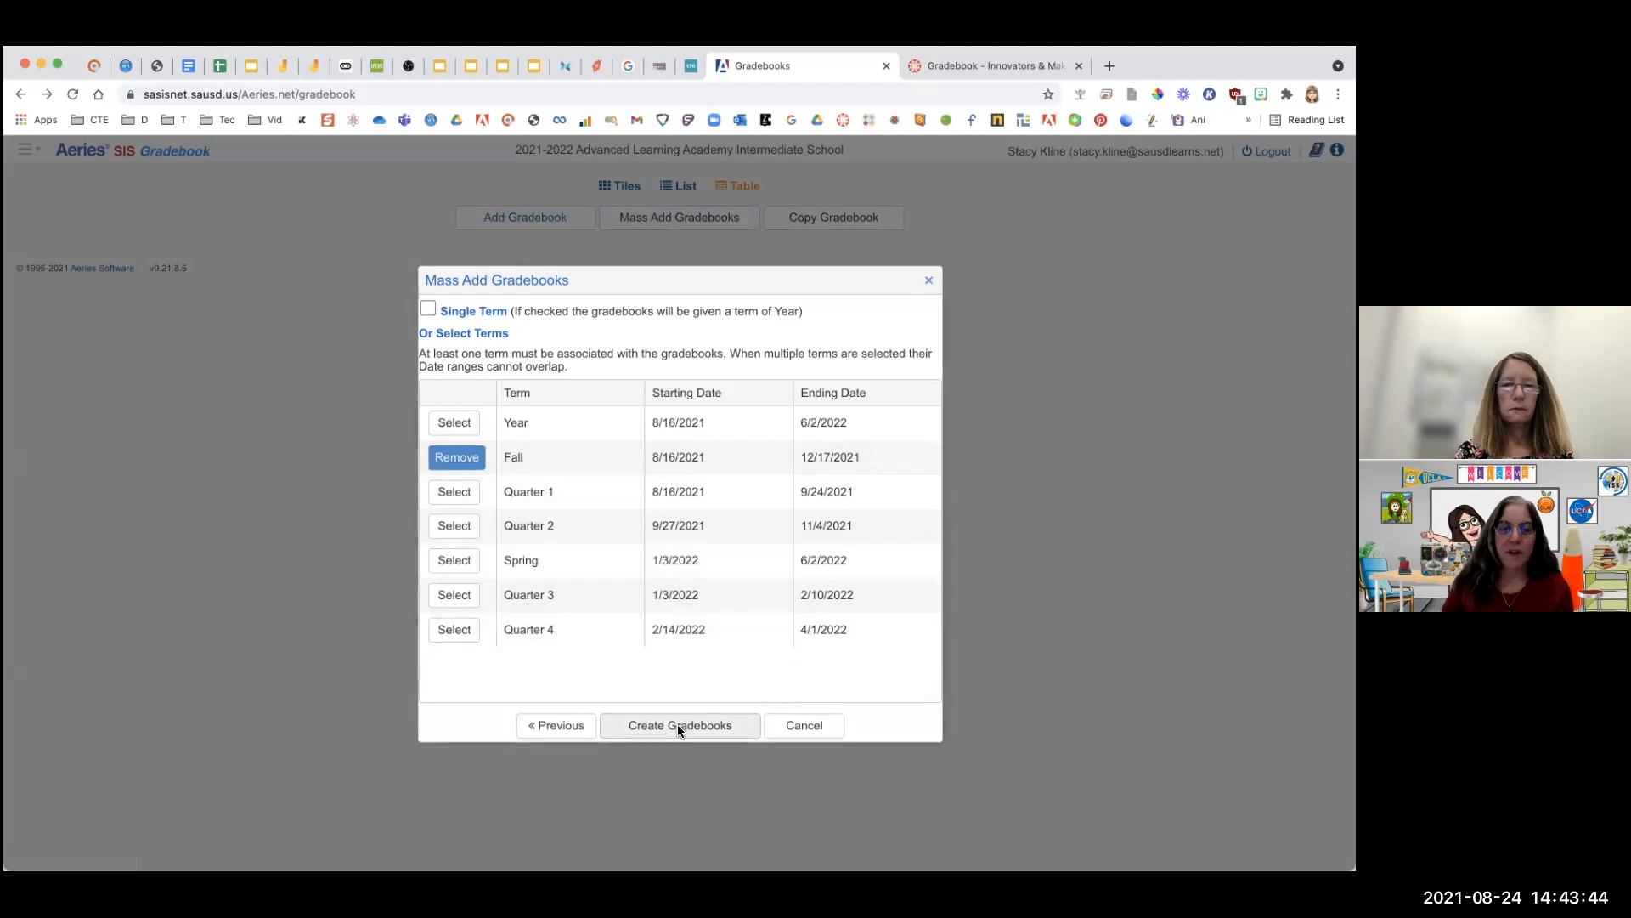
pyautogui.click(680, 726)
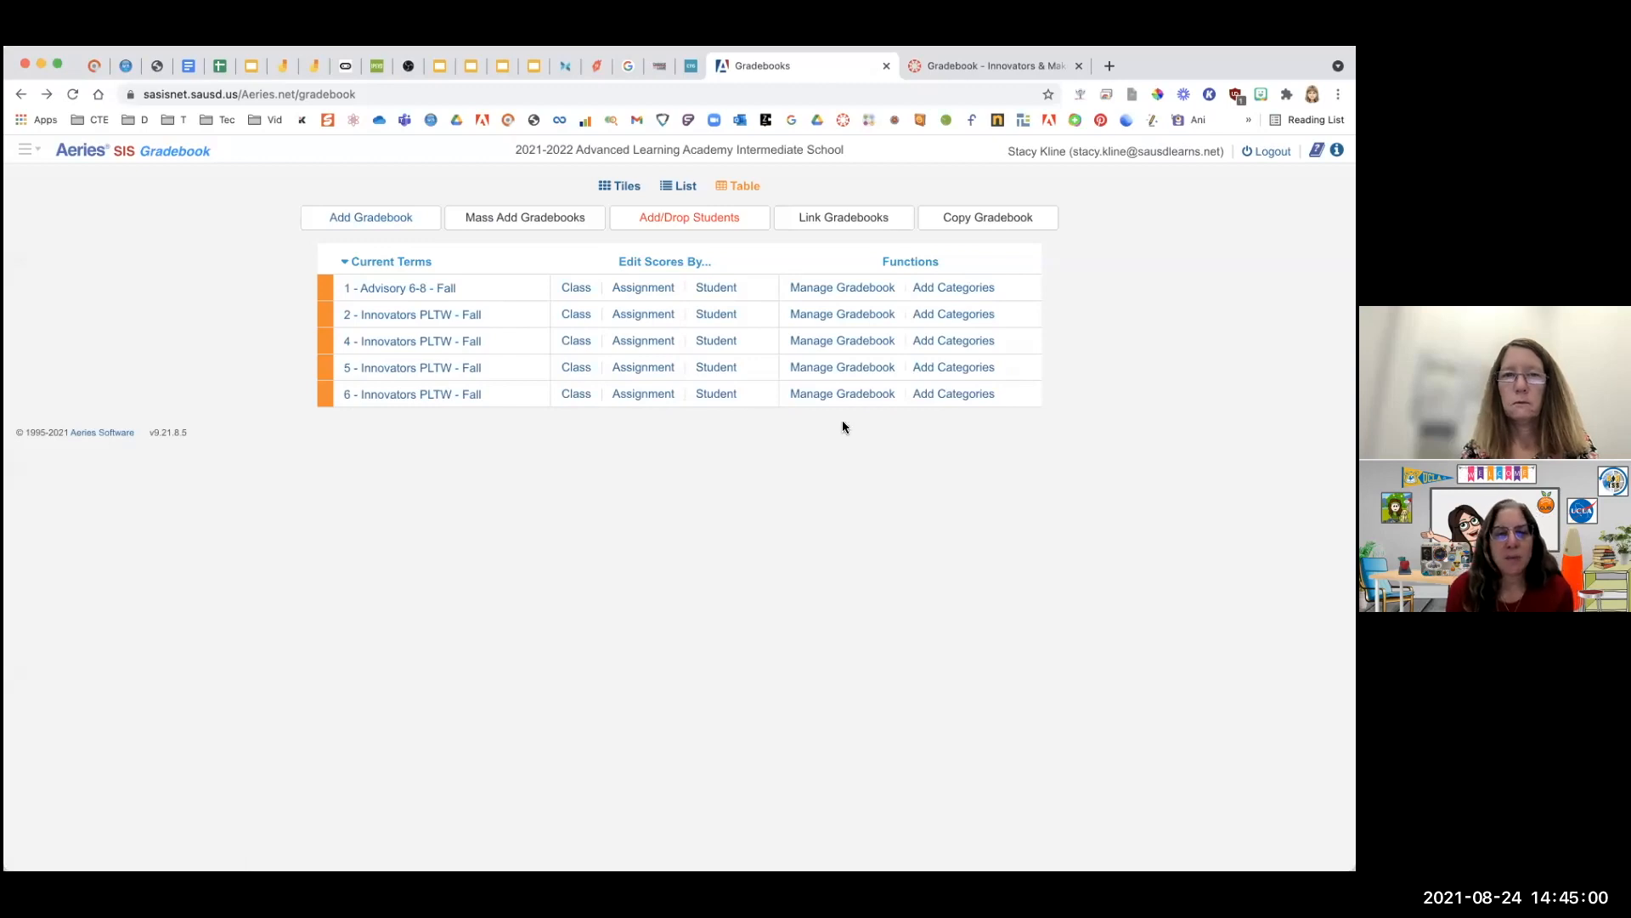
# Step: Add all entering students to the five Fall gradebooks via Add/Drop Students and save
pyautogui.click(688, 217)
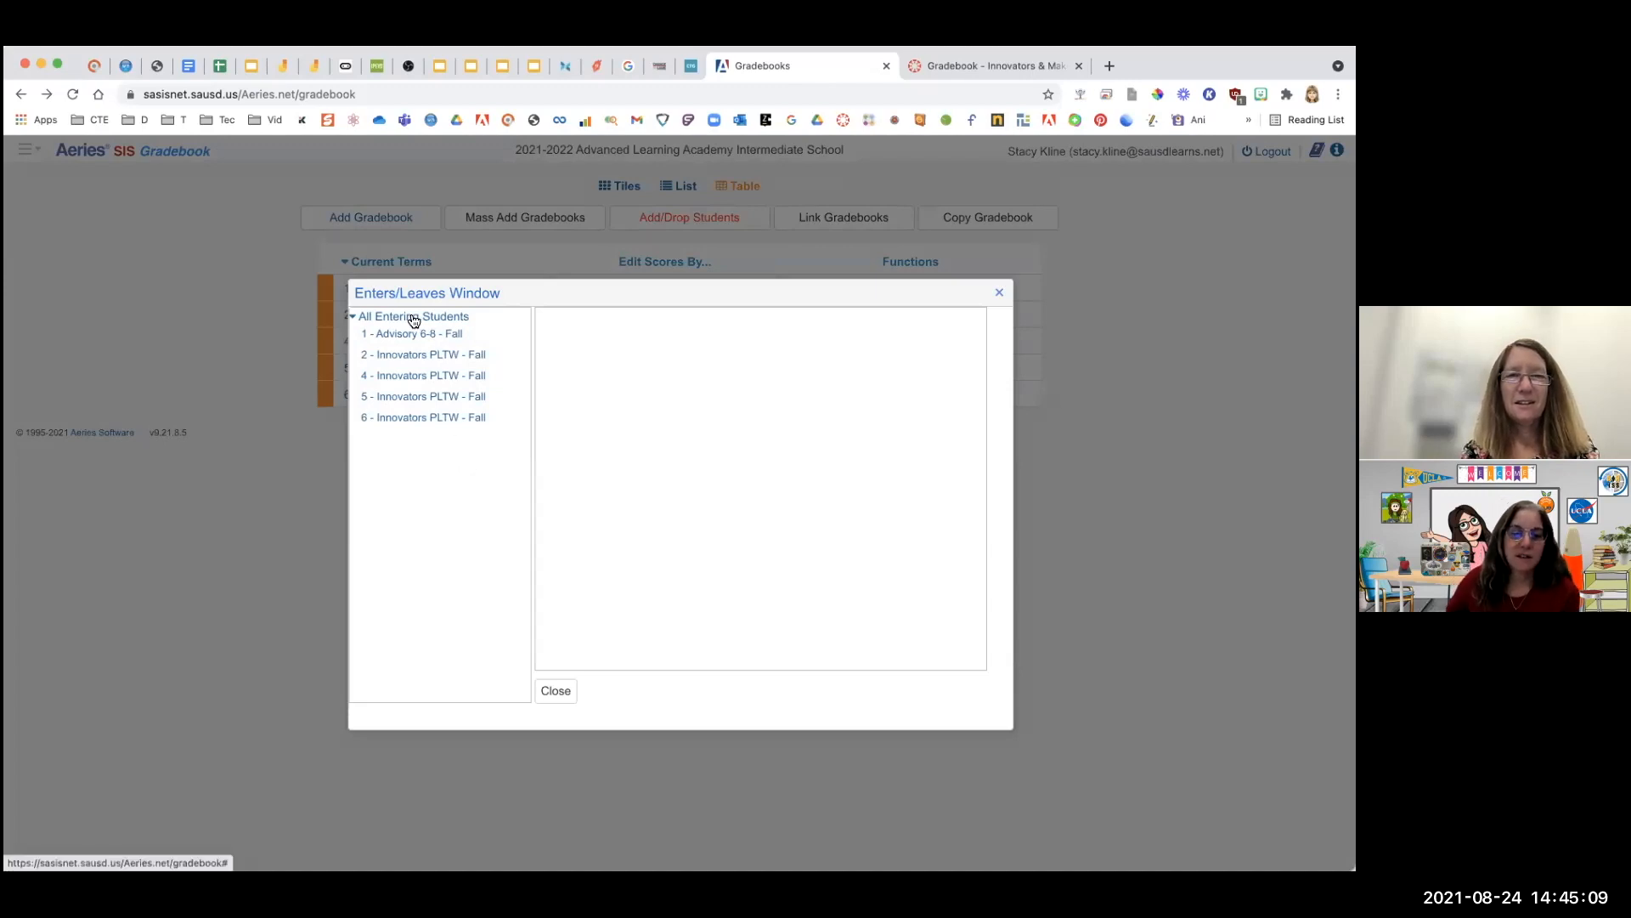
pyautogui.click(412, 316)
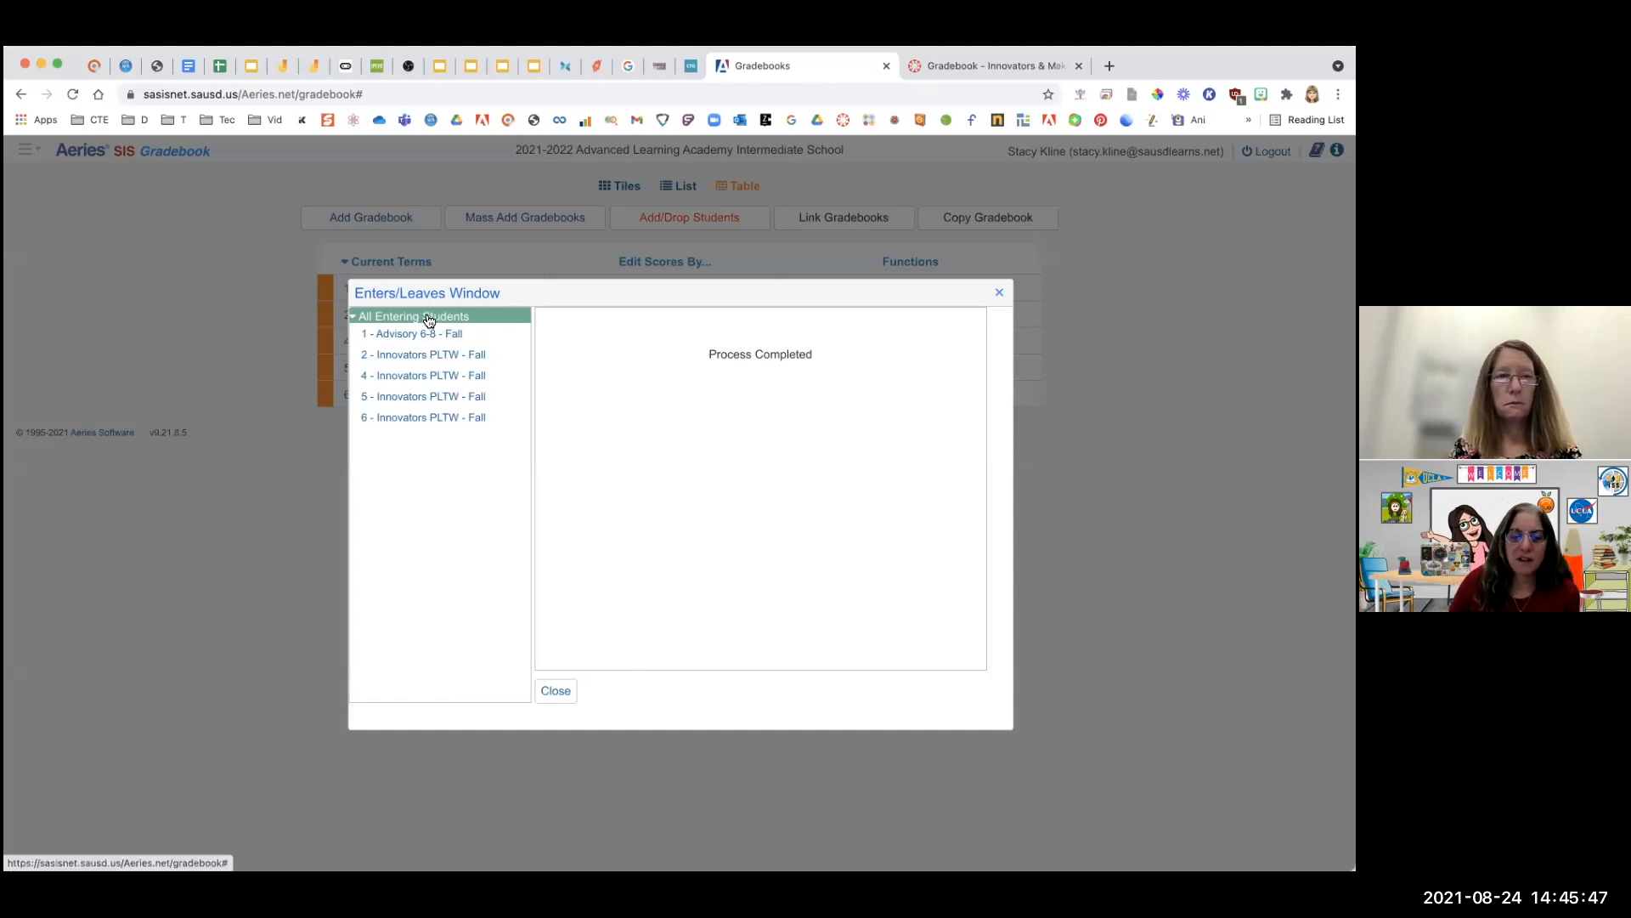
pyautogui.click(411, 316)
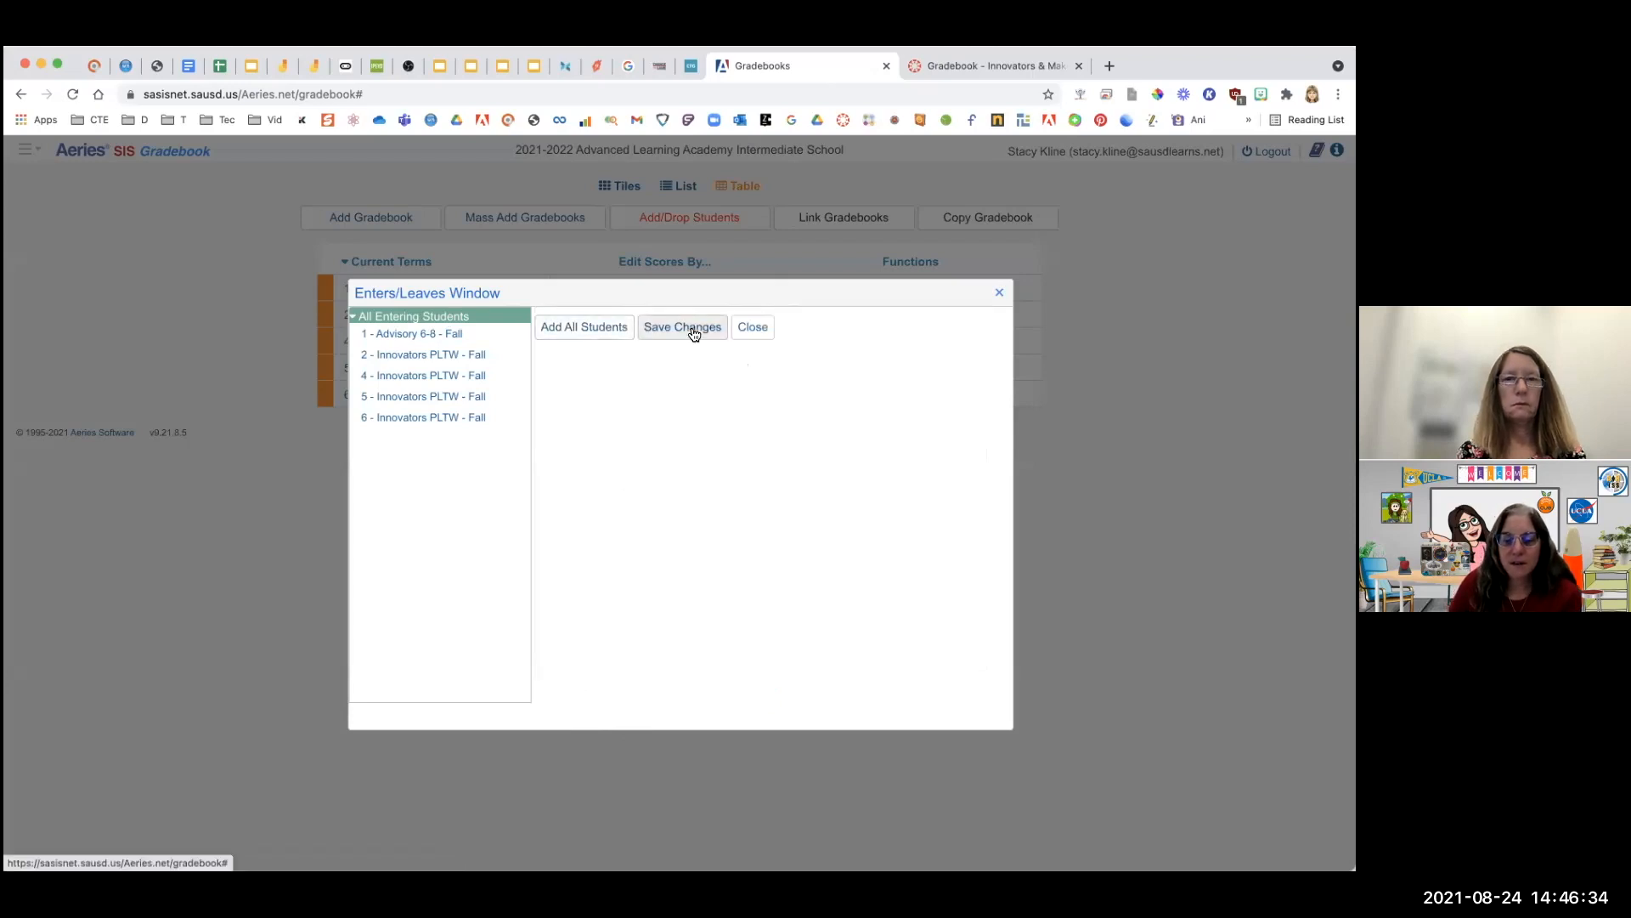
pyautogui.moveTo(675, 364)
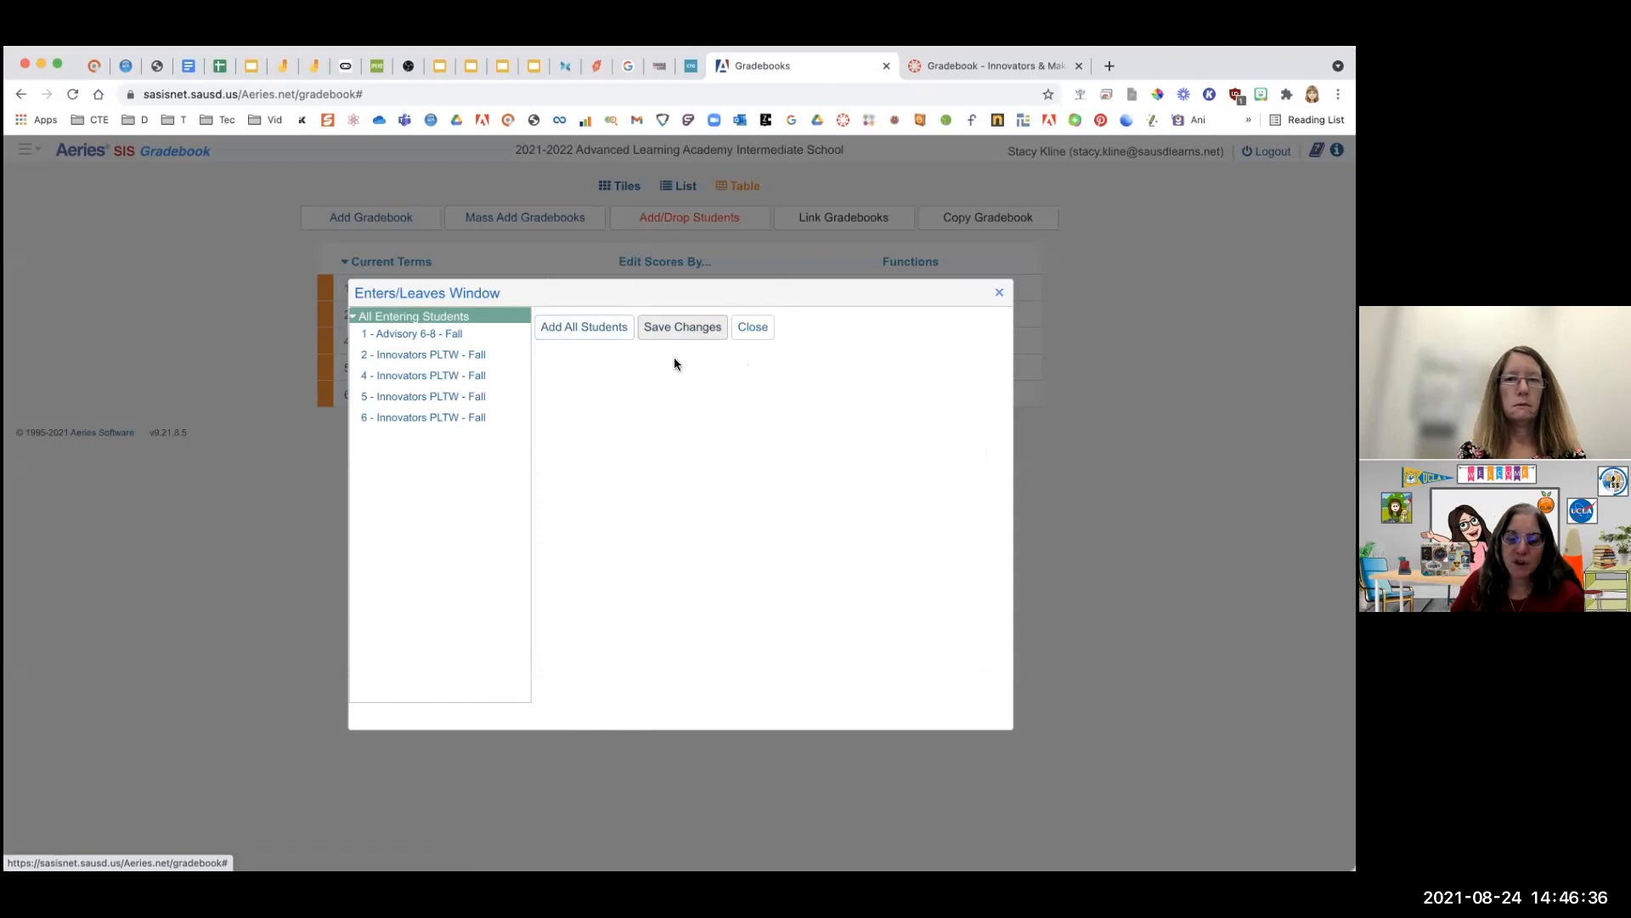
pyautogui.click(751, 326)
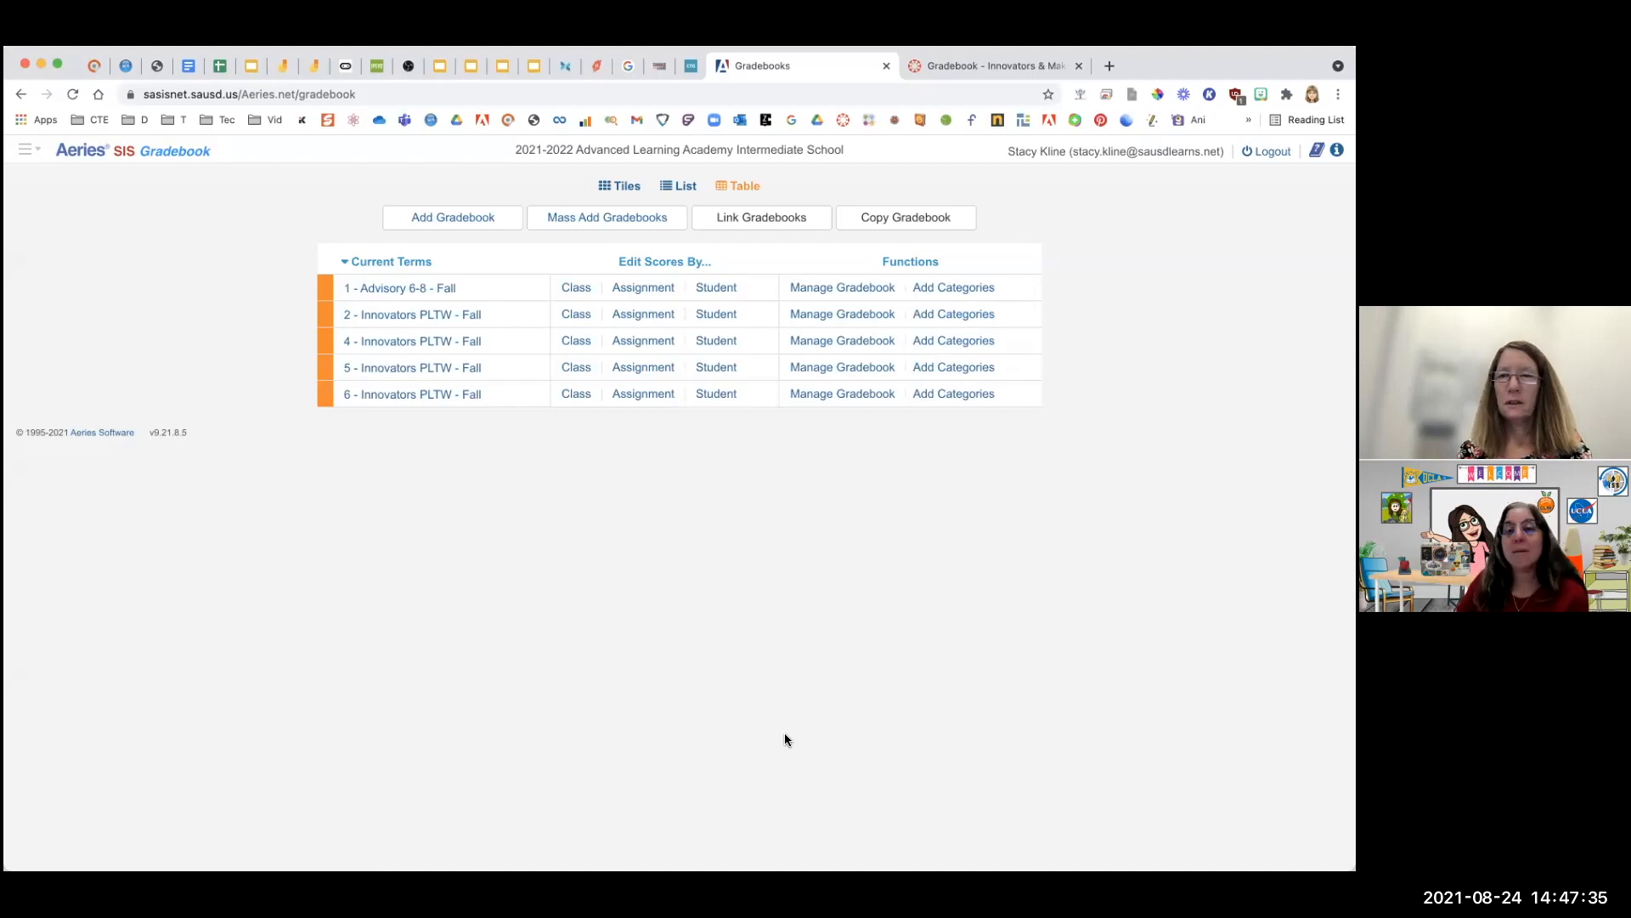
pyautogui.moveTo(984, 428)
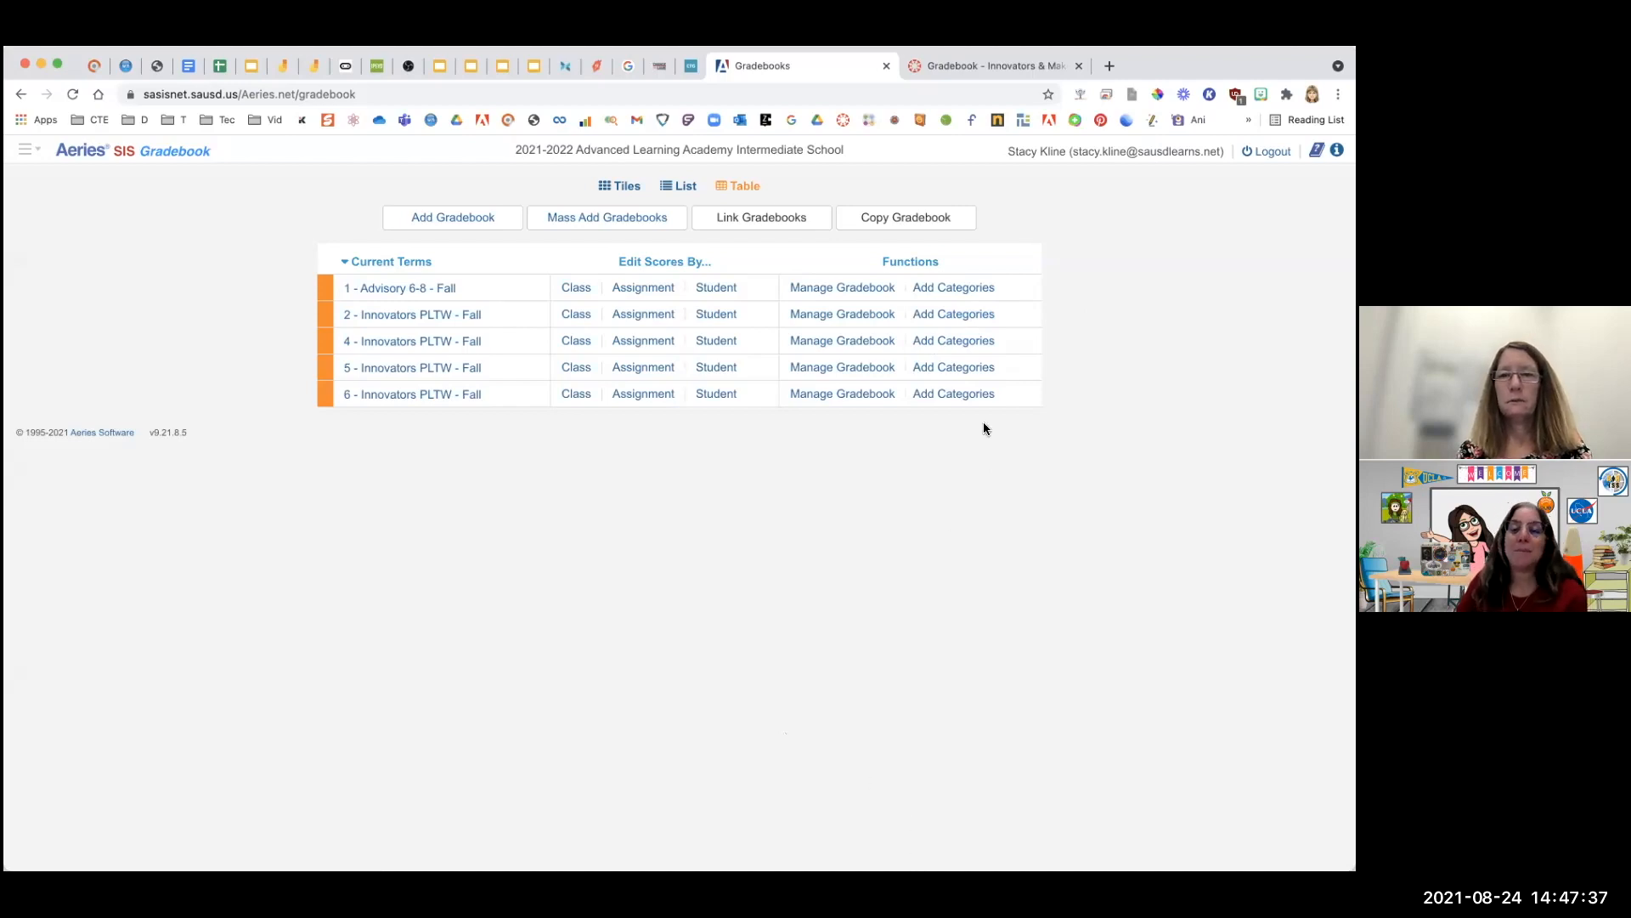
pyautogui.moveTo(1051, 314)
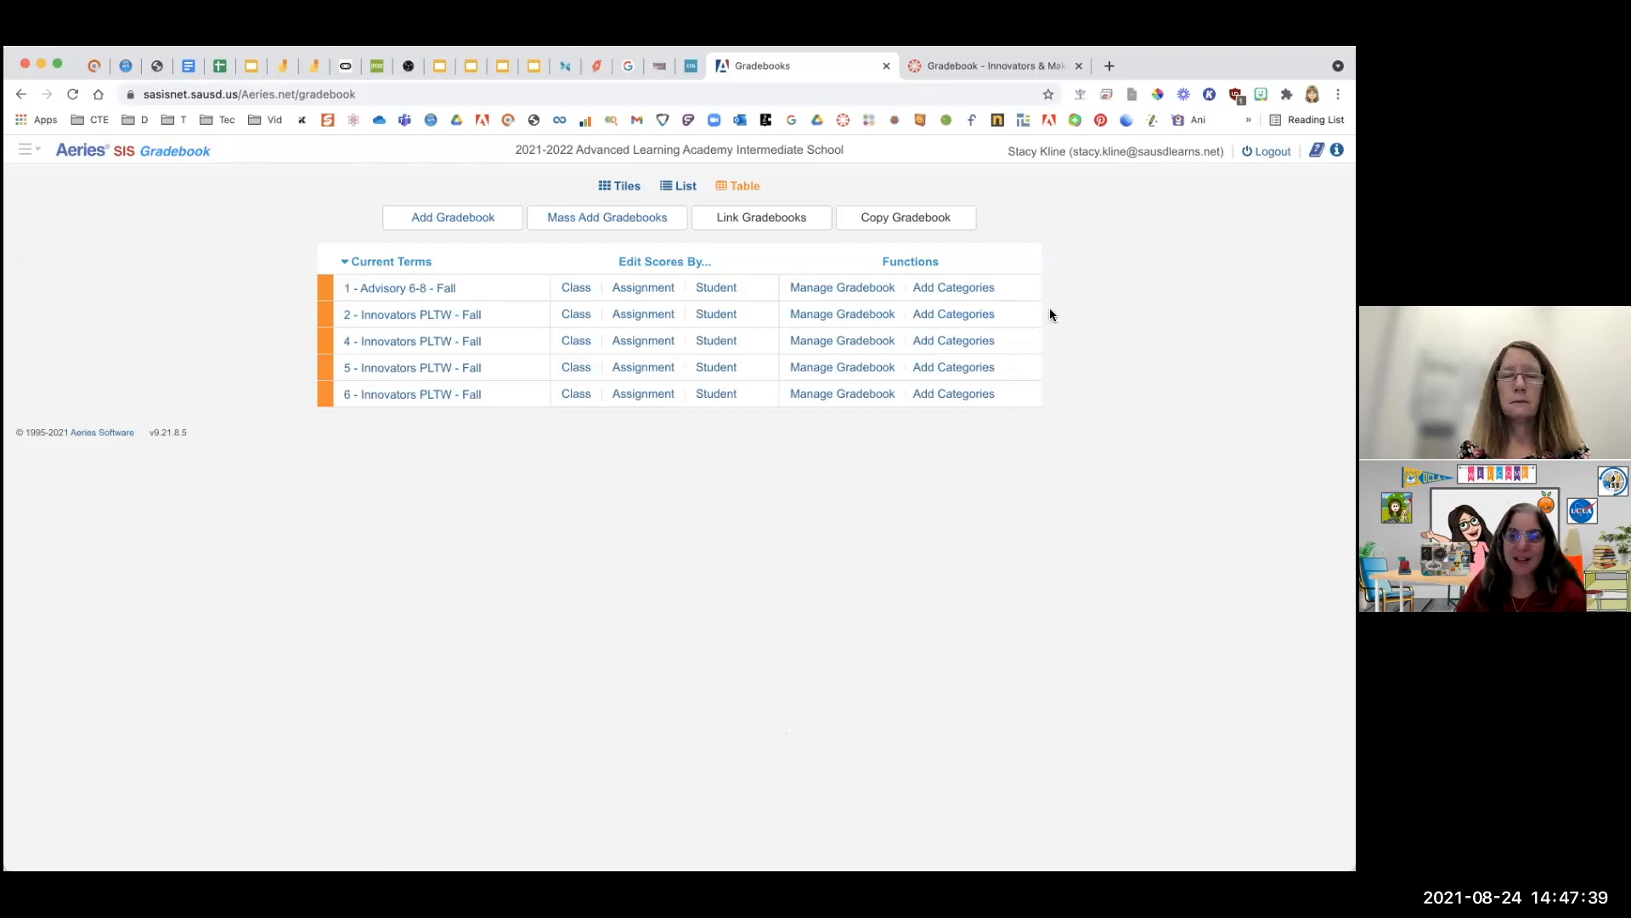